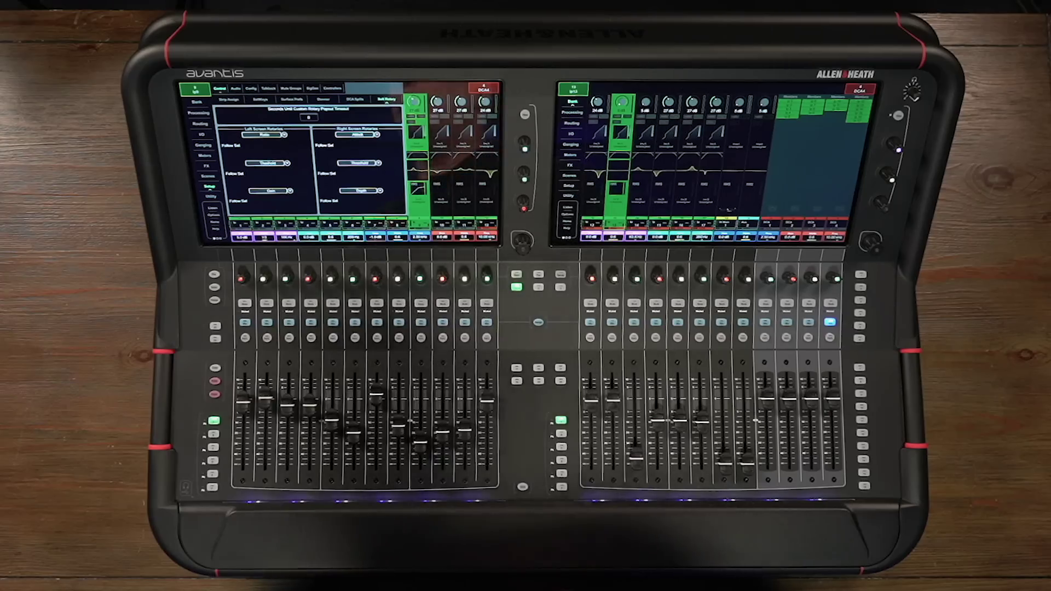
Assign Send Level as the custom rotary's function, showing its send channel options.
click(267, 131)
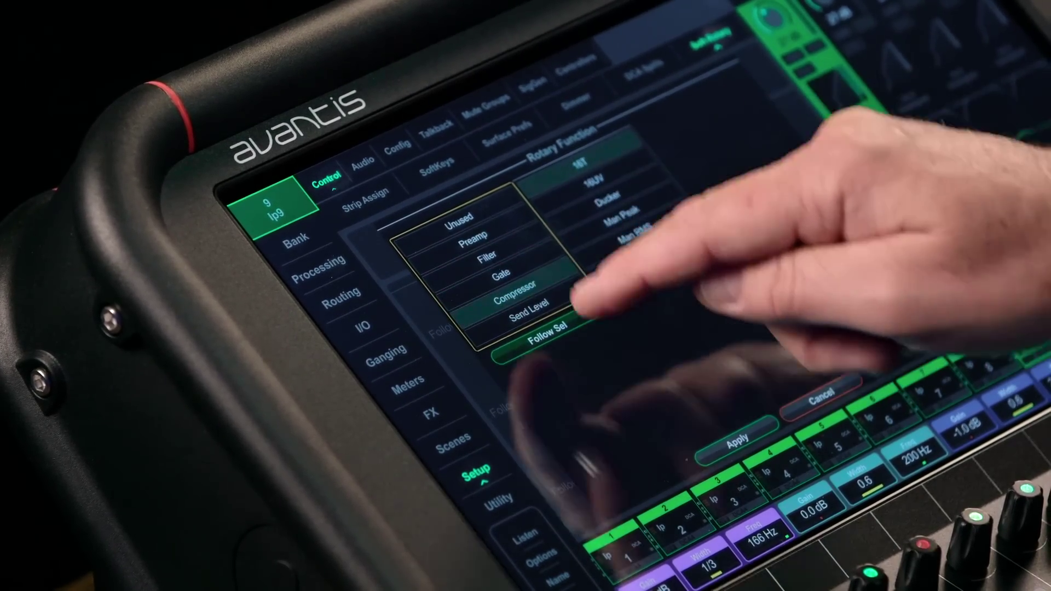
click(527, 318)
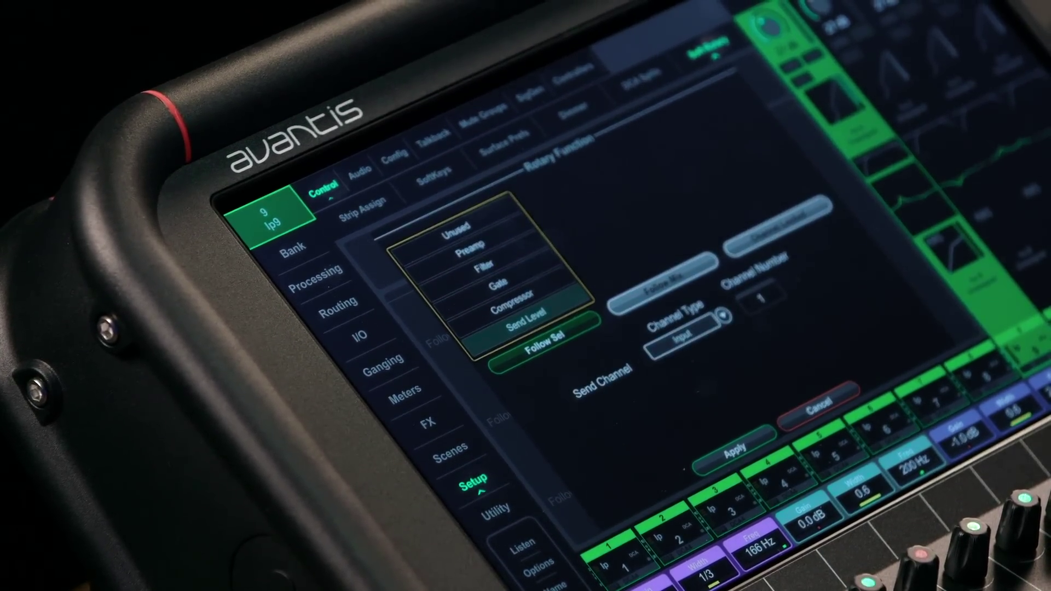